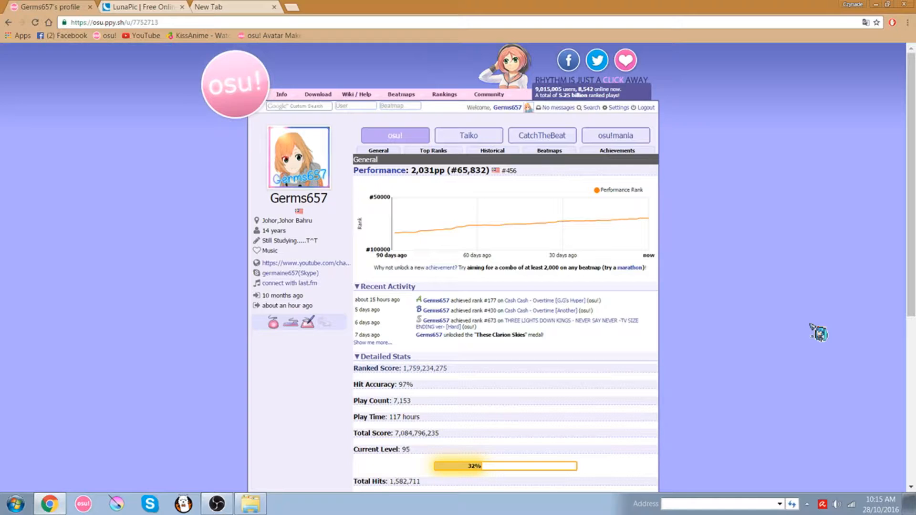
pyautogui.moveTo(782, 318)
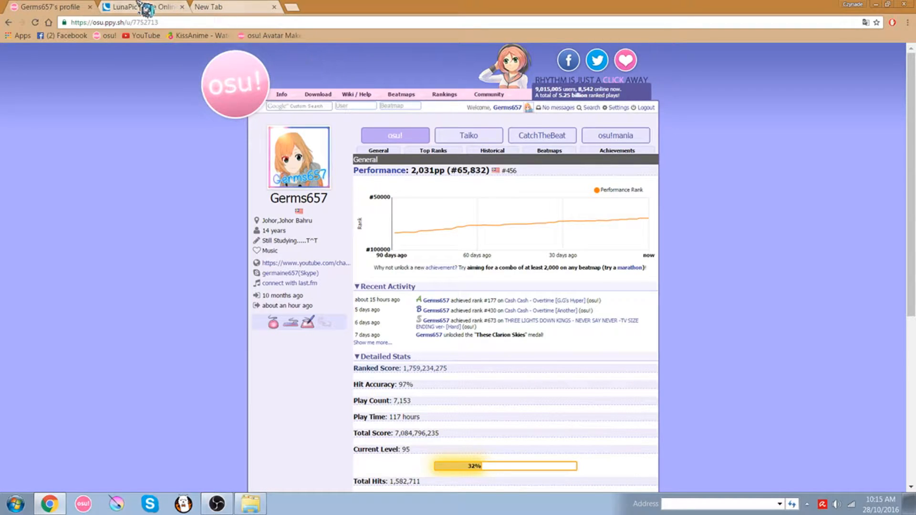
# Switch to the LunaPic editor with the 600x845 anime girl JPG loaded.
pyautogui.click(141, 7)
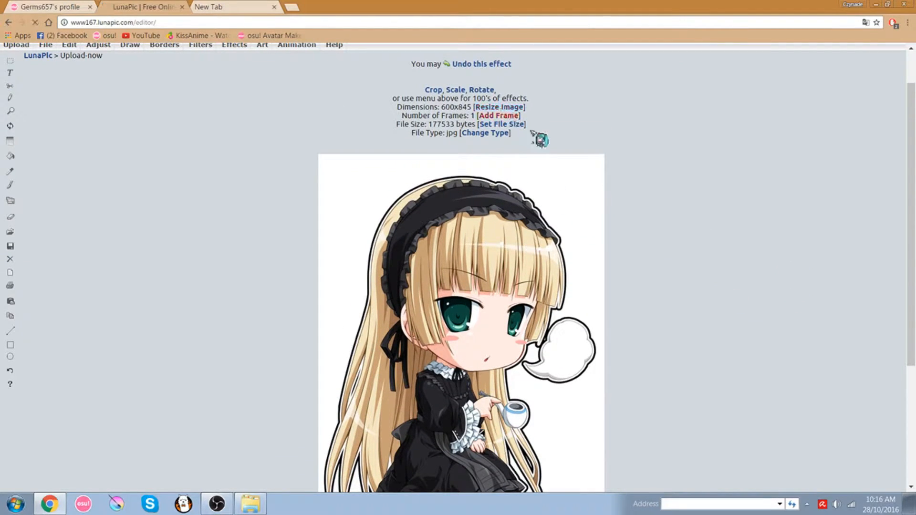
# Resize the anime girl picture to 256 by 256 pixels and apply it.
pyautogui.click(498, 107)
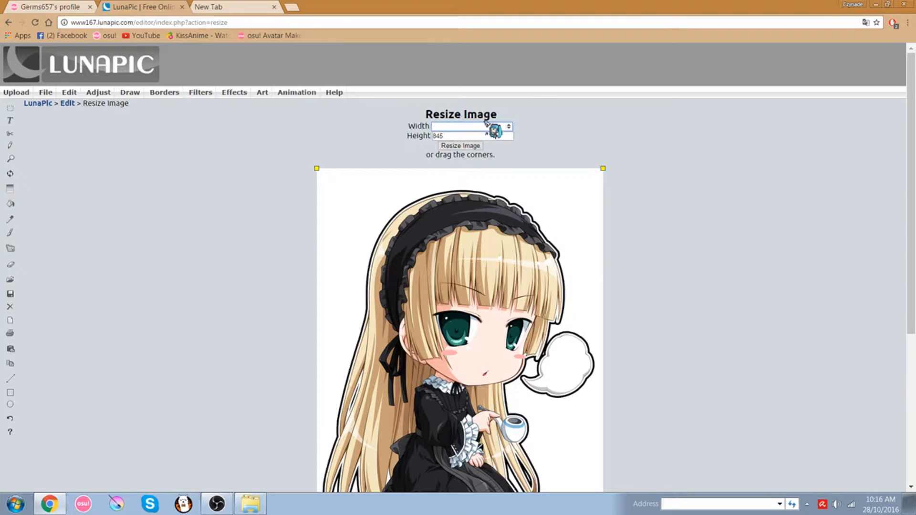
pyautogui.write('256')
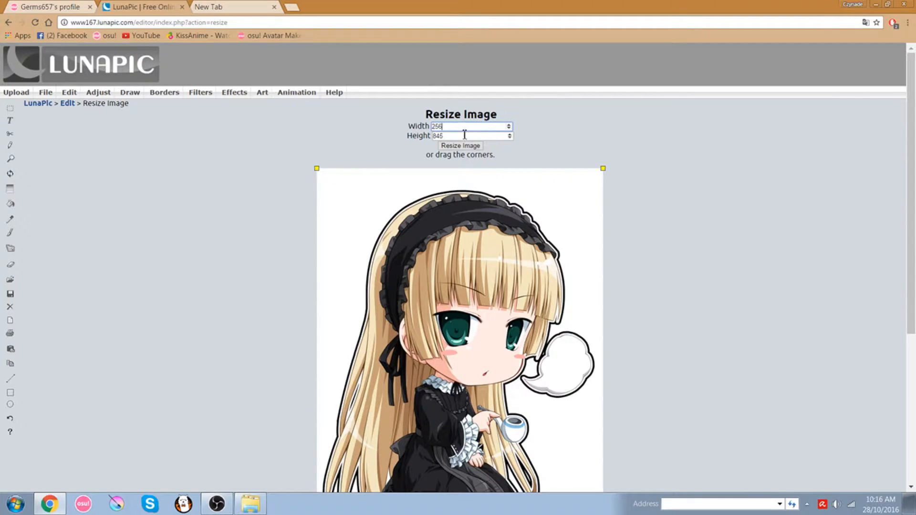
pyautogui.write('256')
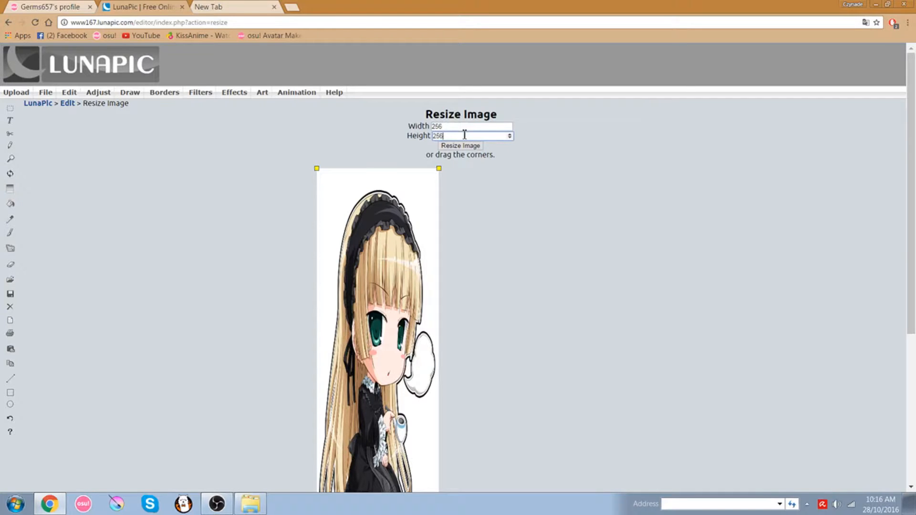
pyautogui.click(460, 145)
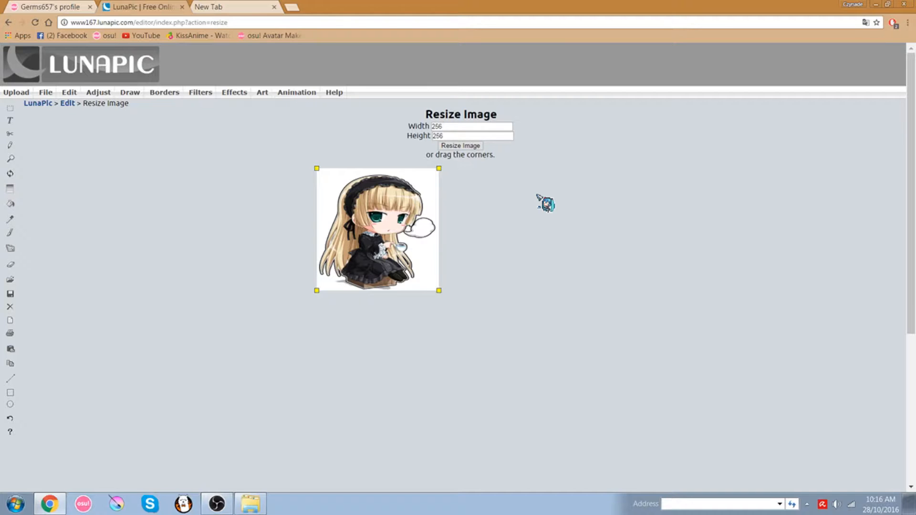
pyautogui.moveTo(497, 115)
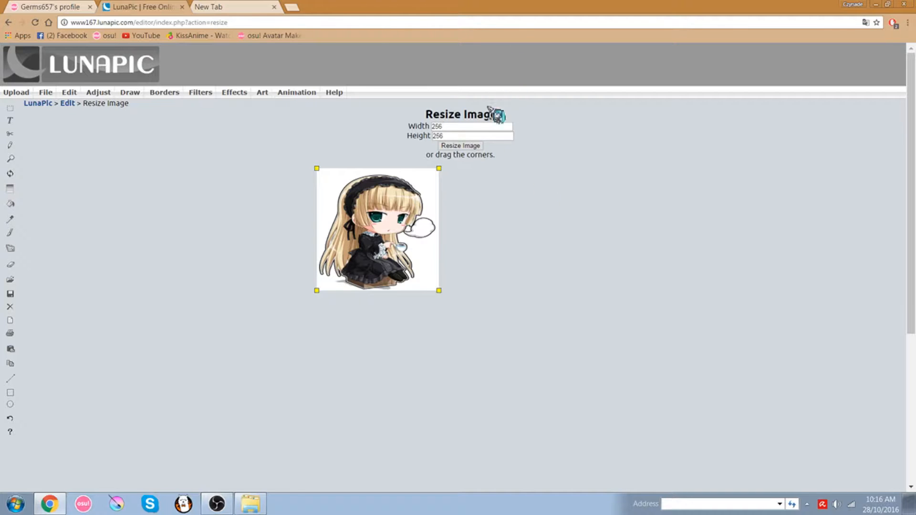
pyautogui.click(460, 145)
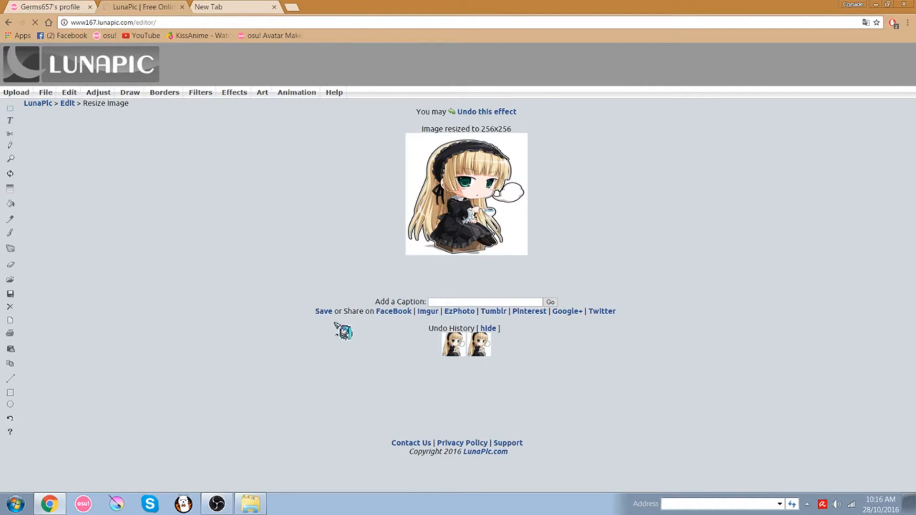
# Save the resized picture to the Desktop as hiyoutube.jpg.
pyautogui.click(322, 311)
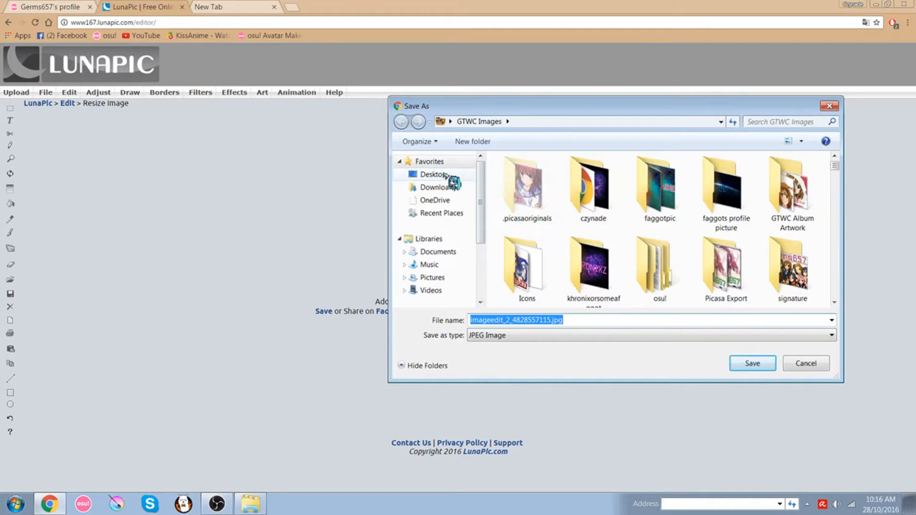
pyautogui.click(433, 174)
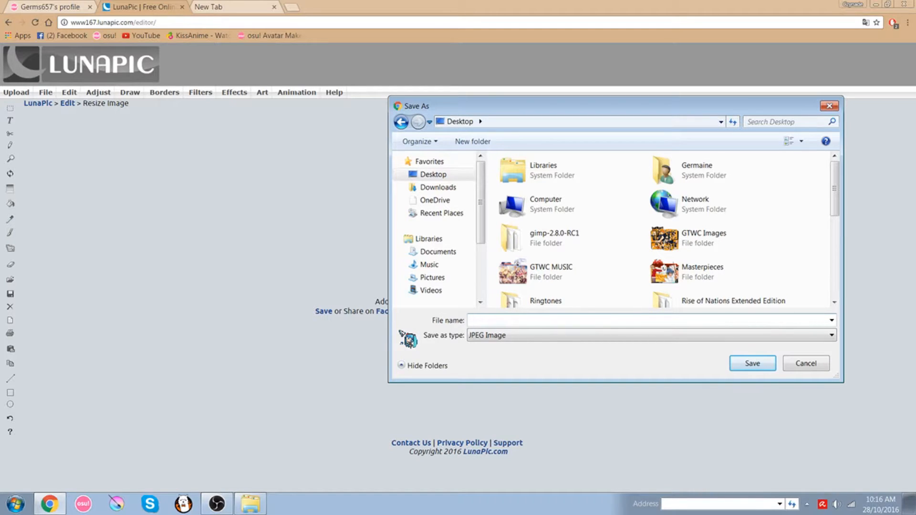
pyautogui.write('hiy')
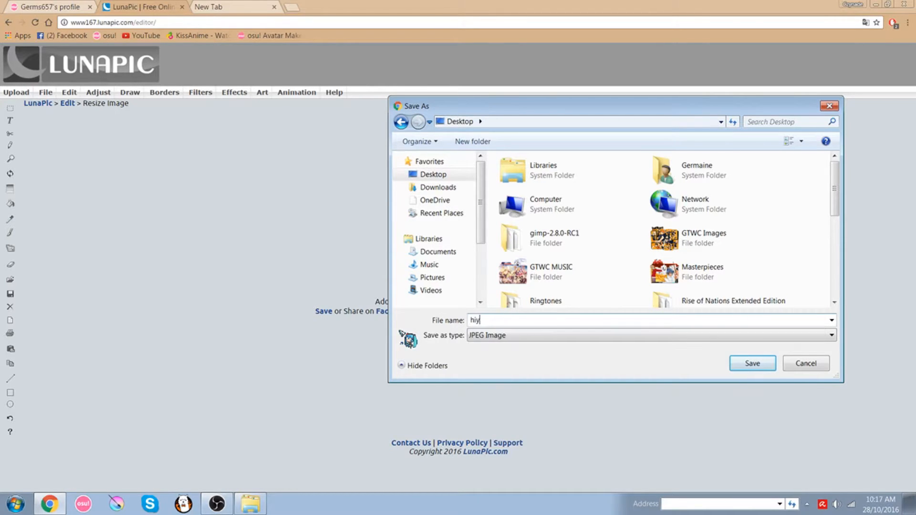
pyautogui.click(751, 363)
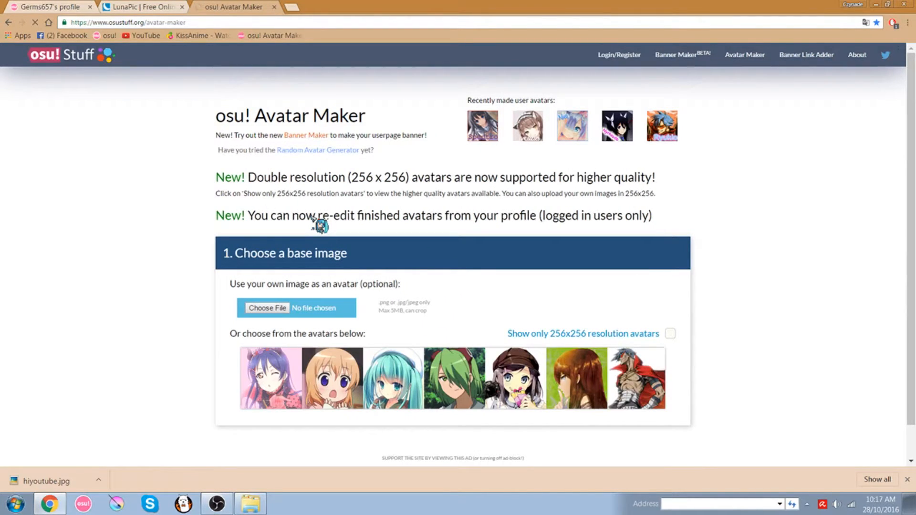
# Scroll the osu! Avatar Maker page down to '1. Choose a base image'.
pyautogui.scroll(-3)
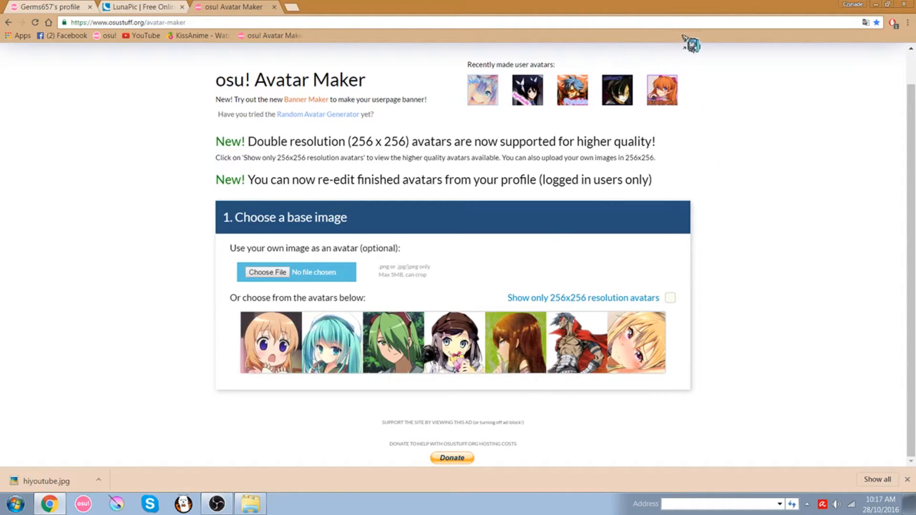
# Upload hiyoutube.jpg from the Desktop as the avatar's base image.
pyautogui.click(268, 273)
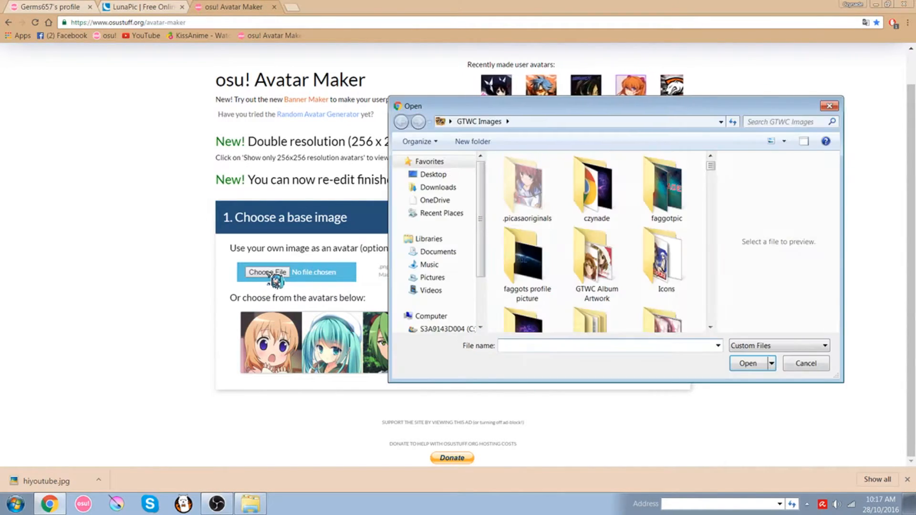
pyautogui.write('hi')
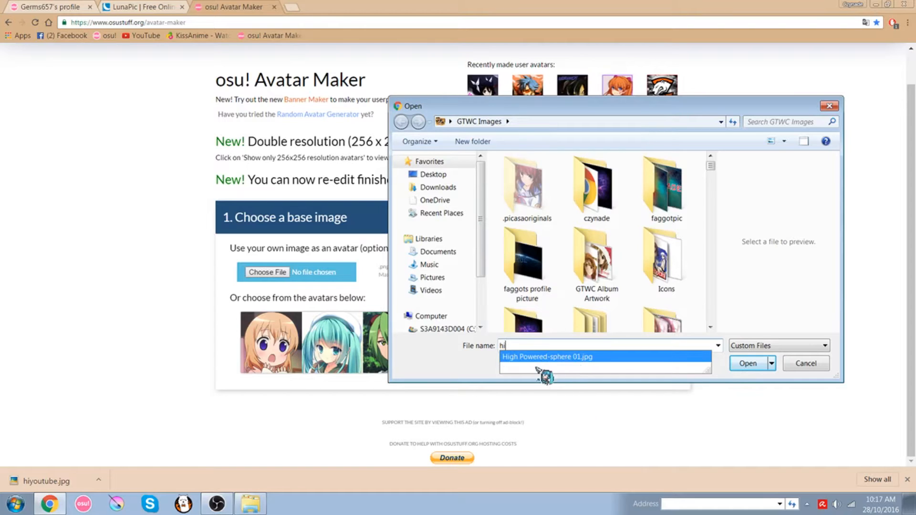
pyautogui.click(433, 174)
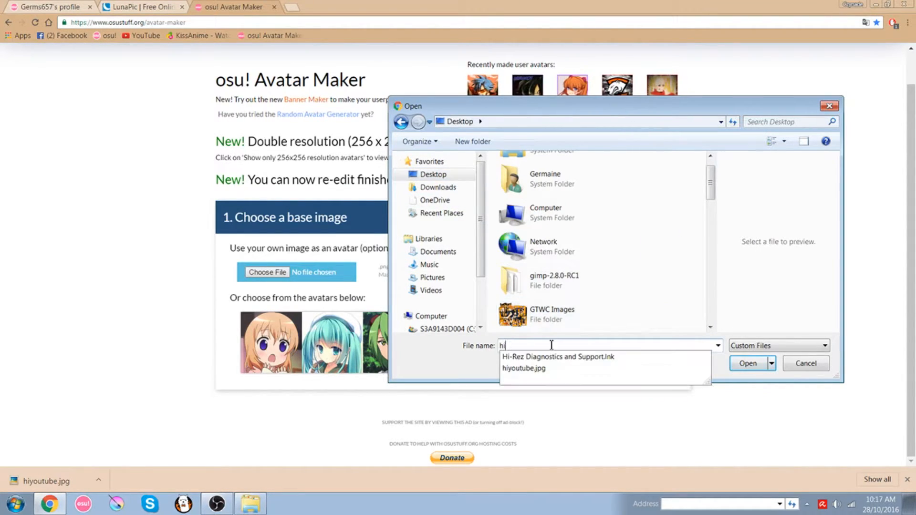
pyautogui.click(524, 369)
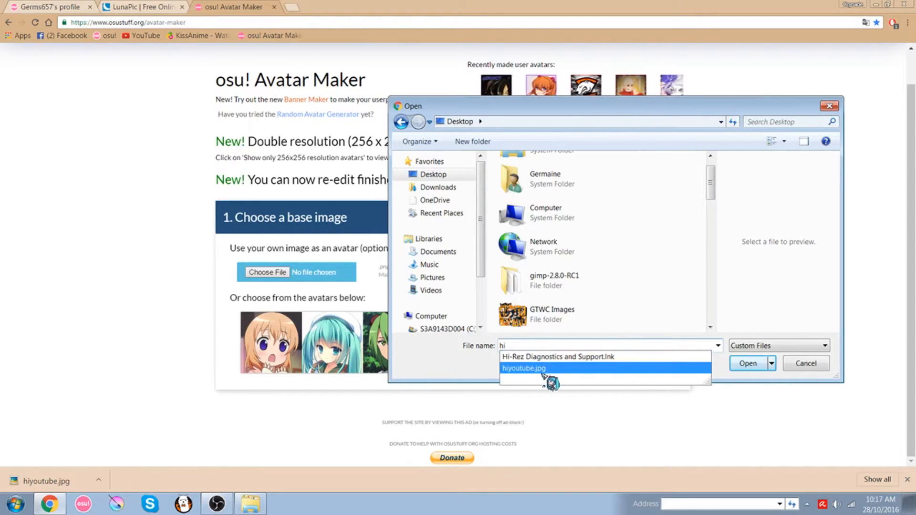
pyautogui.click(523, 368)
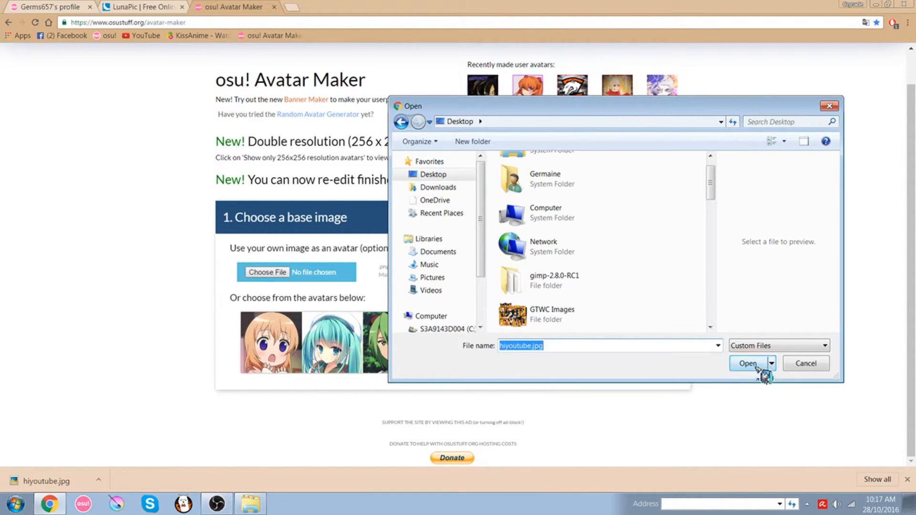
pyautogui.click(747, 363)
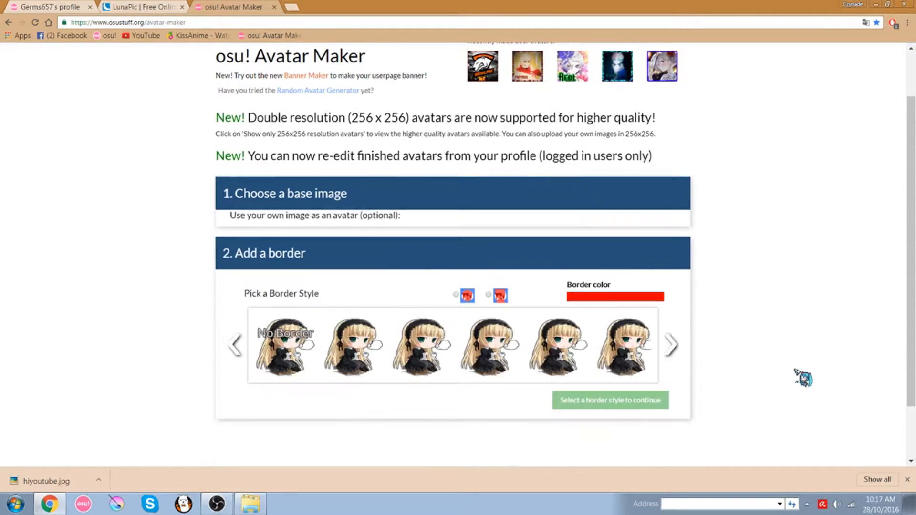
# Browse the border styles and apply the yellow dotted border, continuing to the name step.
pyautogui.scroll(-3)
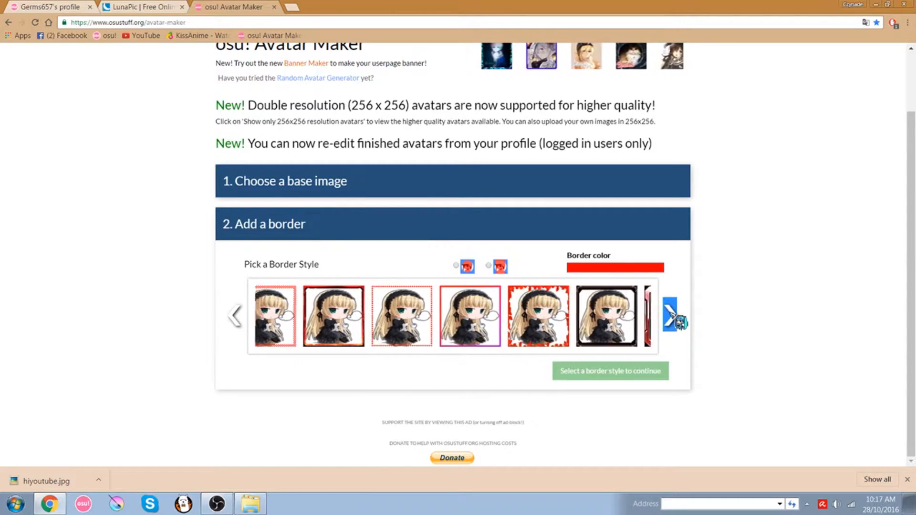
pyautogui.click(671, 314)
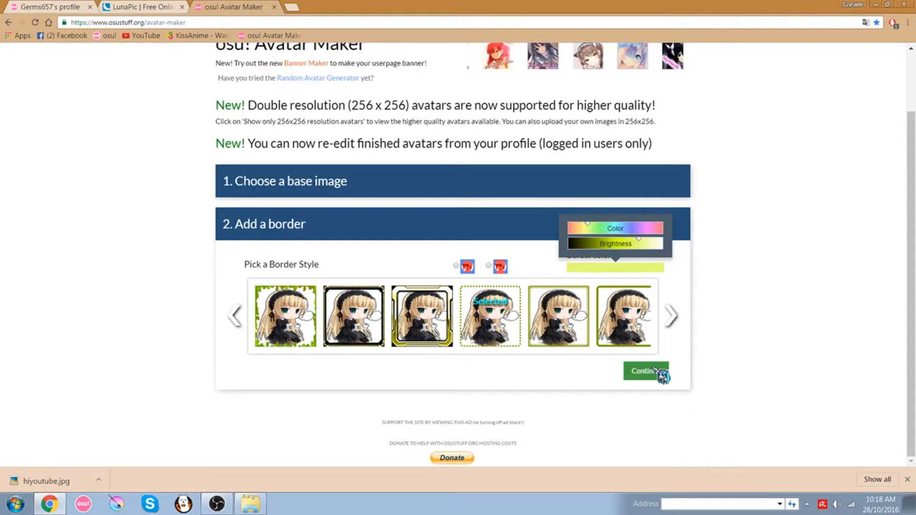
pyautogui.click(645, 372)
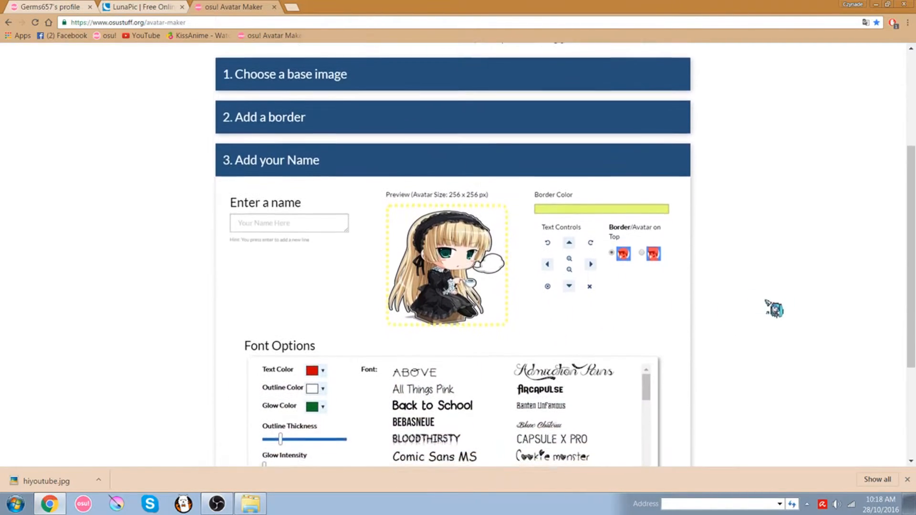
# Enter the name Czynade on the avatar and enlarge its text.
pyautogui.scroll(-3)
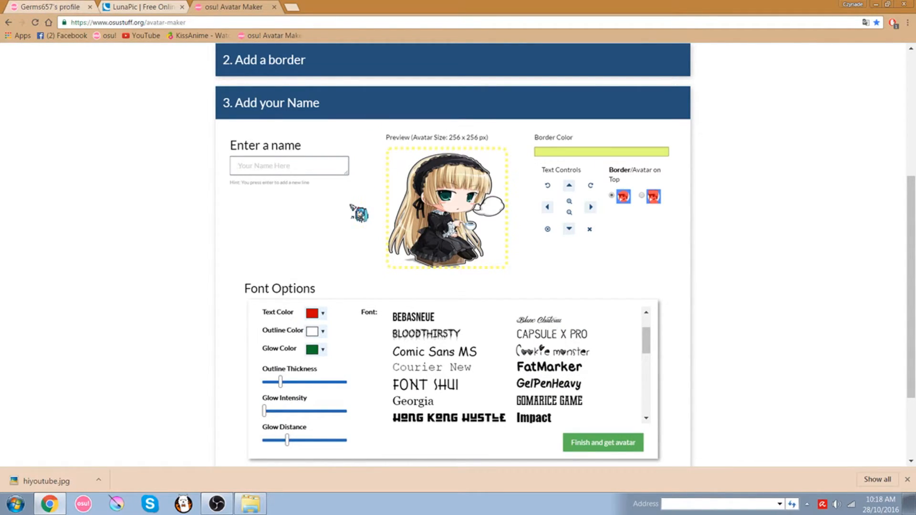
pyautogui.write('CZynade')
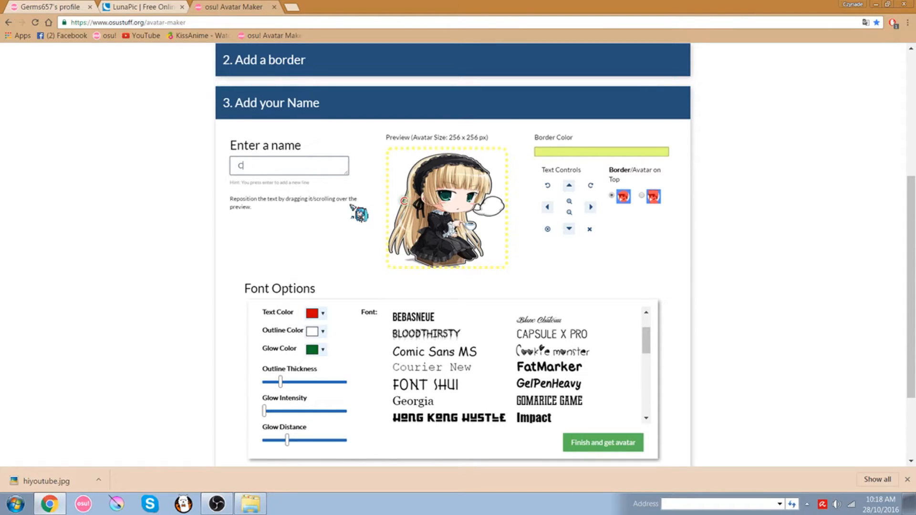
pyautogui.write('zynade')
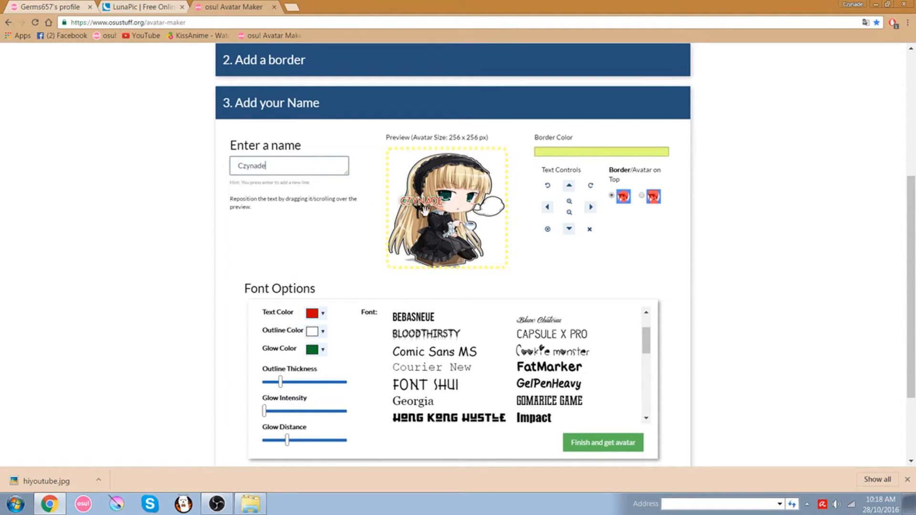
pyautogui.click(568, 228)
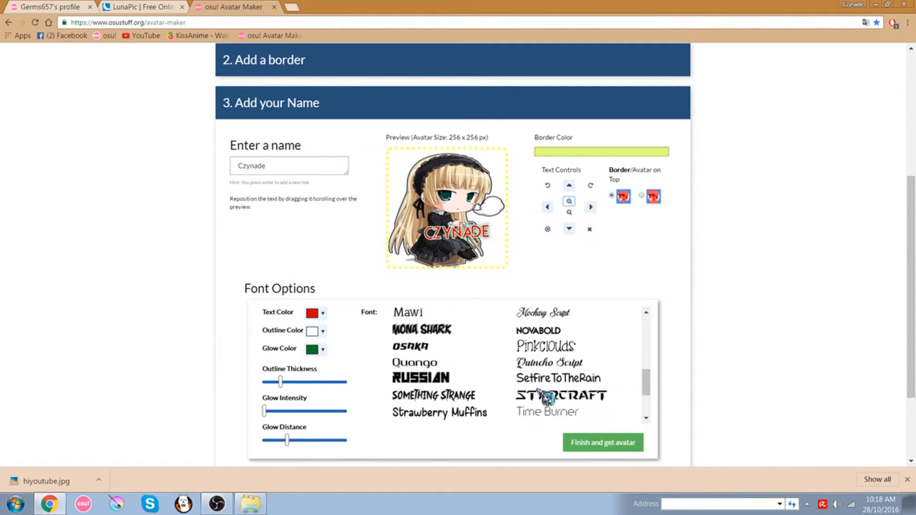
pyautogui.scroll(-3)
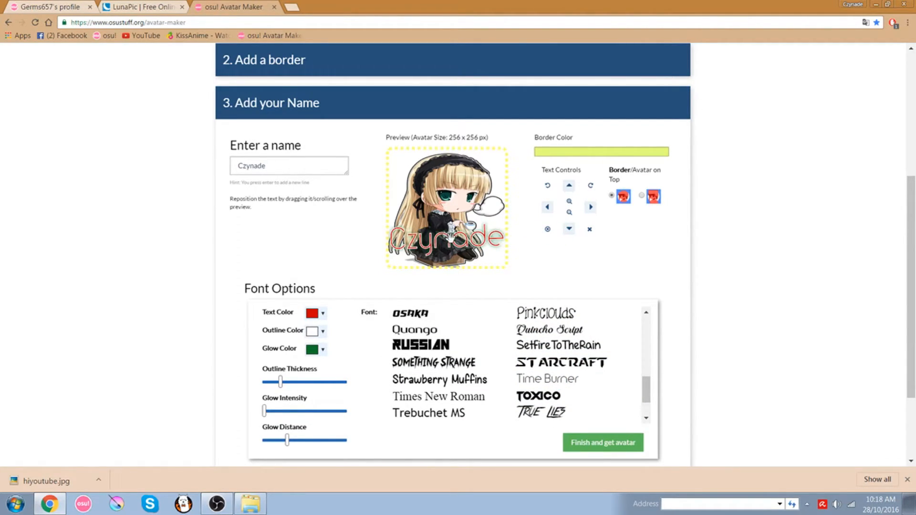
# Change the Czynade text colour from red to green.
pyautogui.click(322, 312)
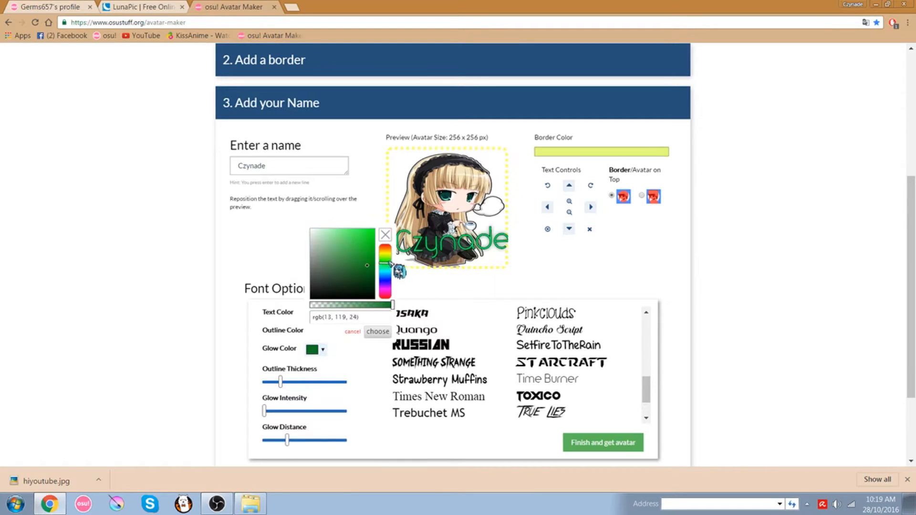
# Set a yellow-green glow on the name and reduce the glow distance.
pyautogui.click(369, 227)
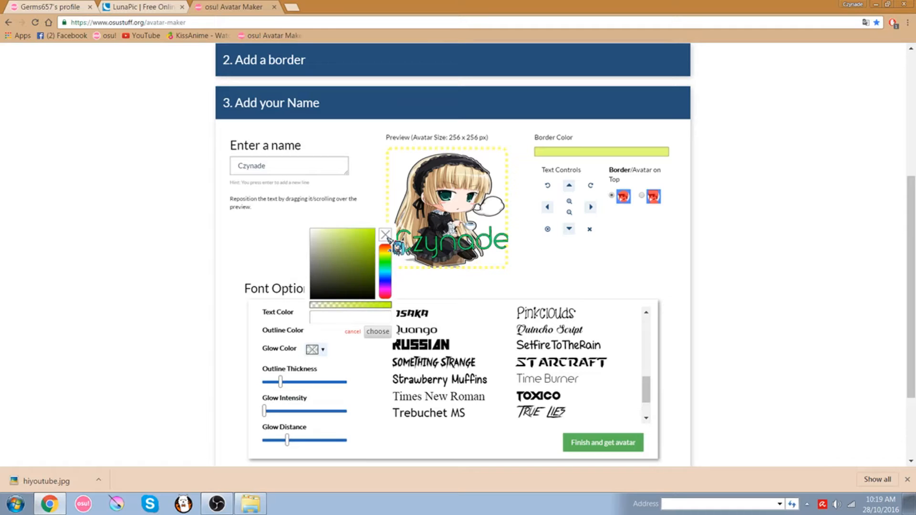
pyautogui.click(378, 332)
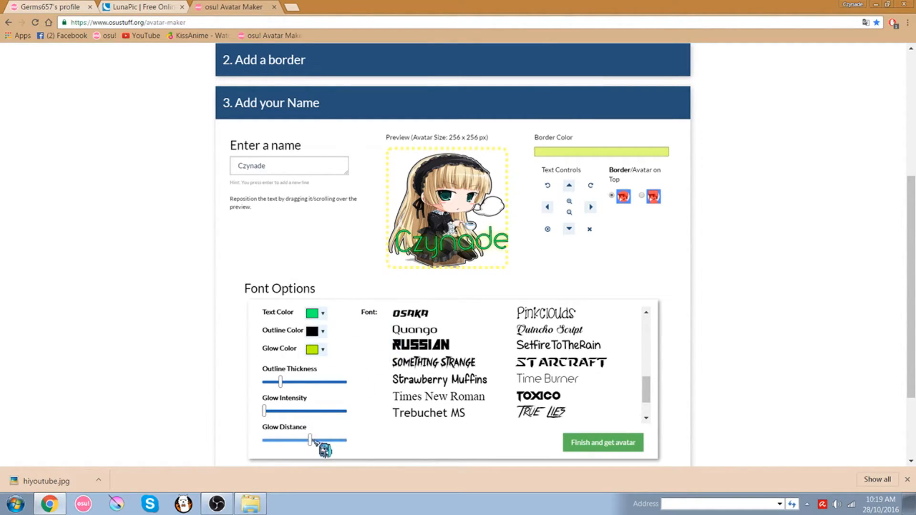
pyautogui.moveTo(310, 440); pyautogui.dragTo(345, 439)
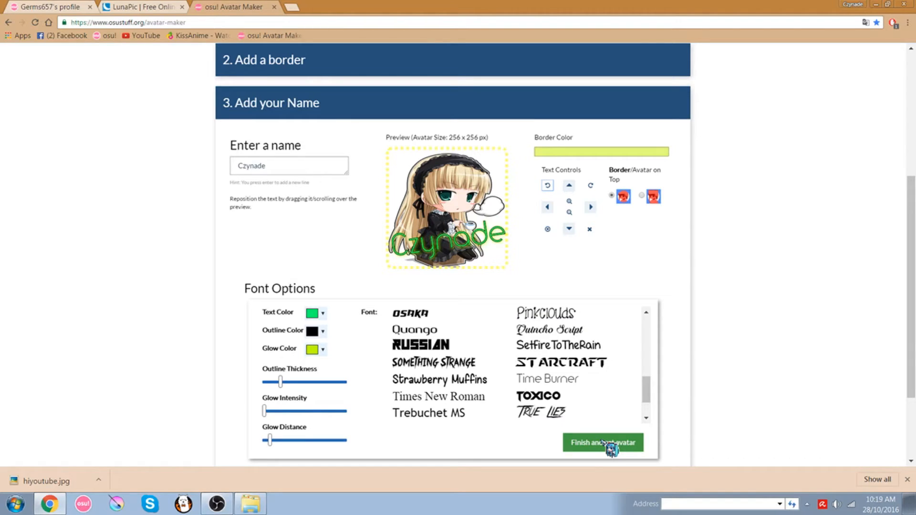
# Generate the finished avatar and save it to the desktop as mahprofilepic.jpg.
pyautogui.click(602, 442)
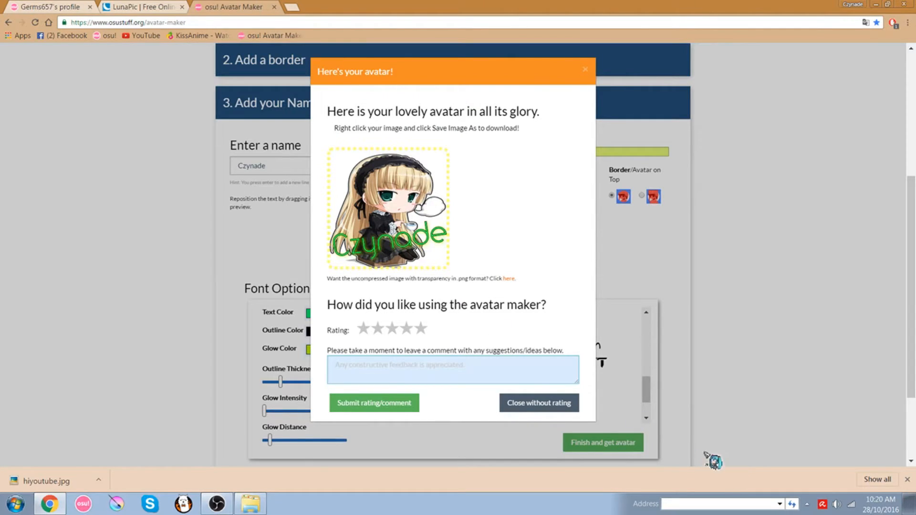
pyautogui.moveTo(506, 242)
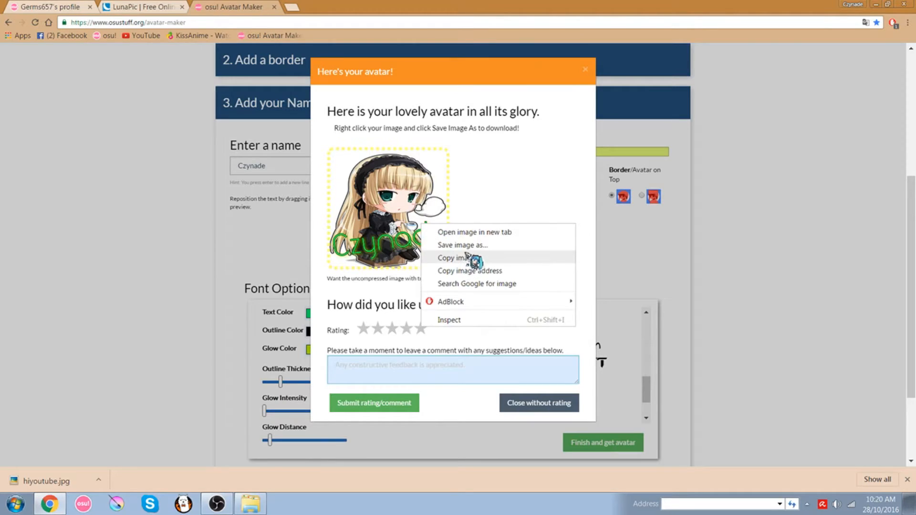
pyautogui.click(462, 245)
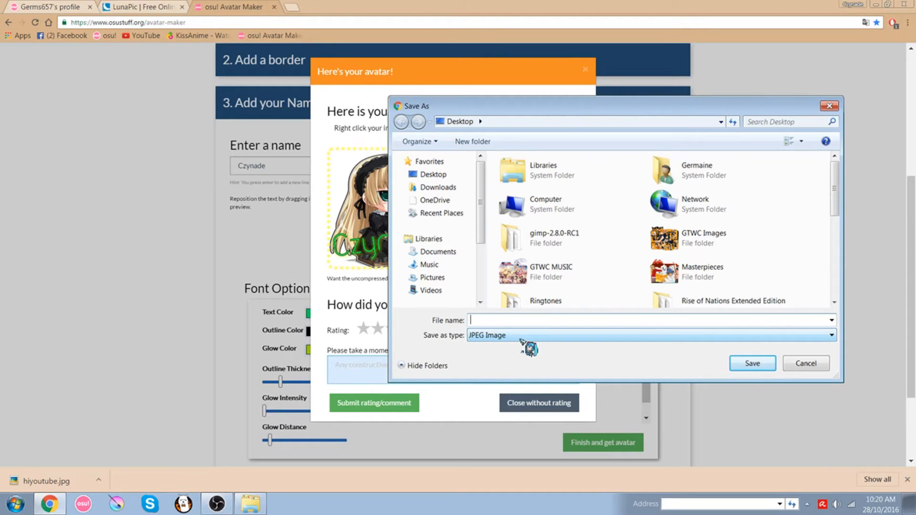
pyautogui.write('mahprofilepic')
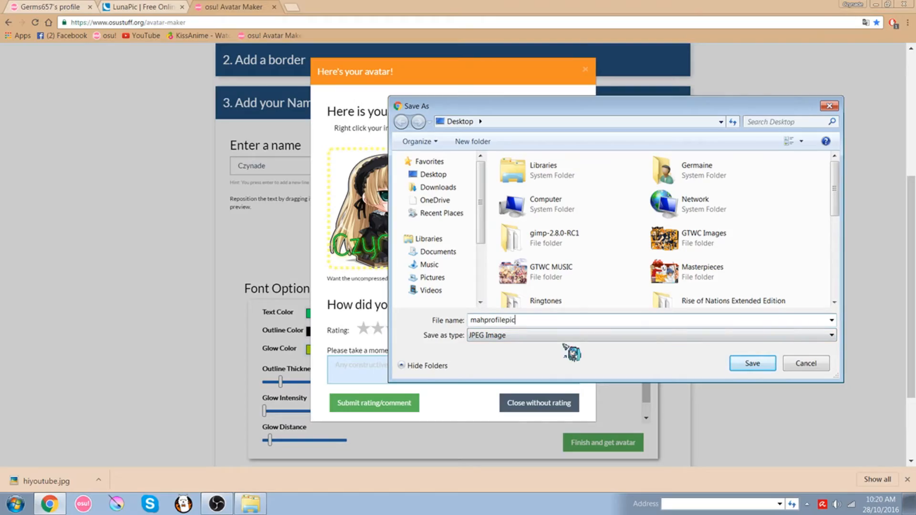
pyautogui.click(752, 362)
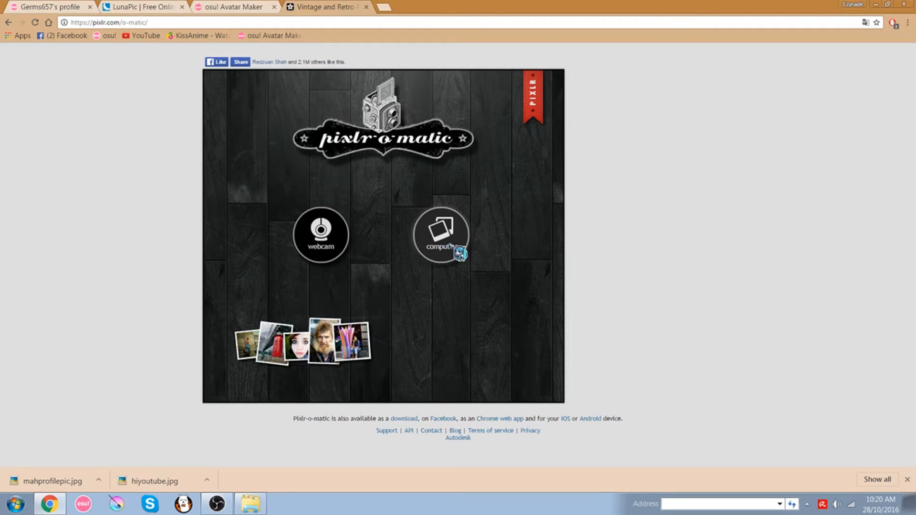
# Load mahprofilepic.jpg from the computer into Pixlr-o-matic for editing.
pyautogui.click(440, 236)
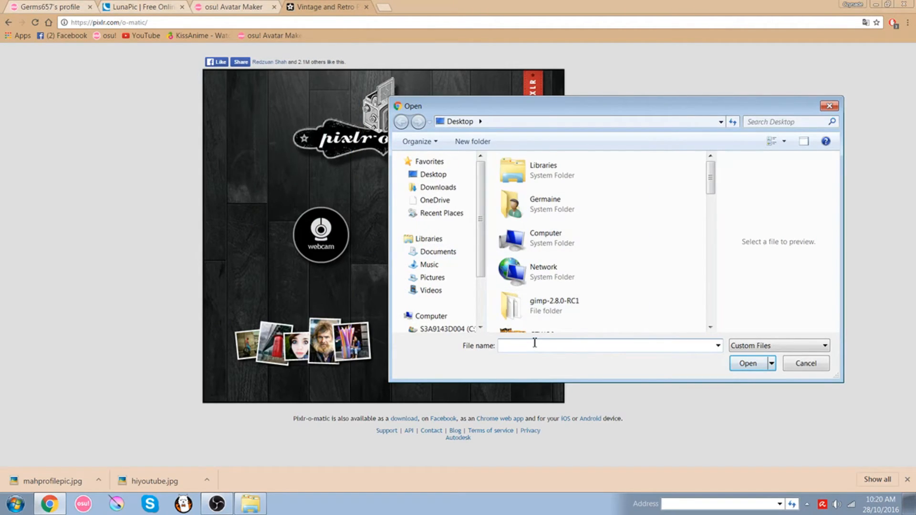
pyautogui.write('mah')
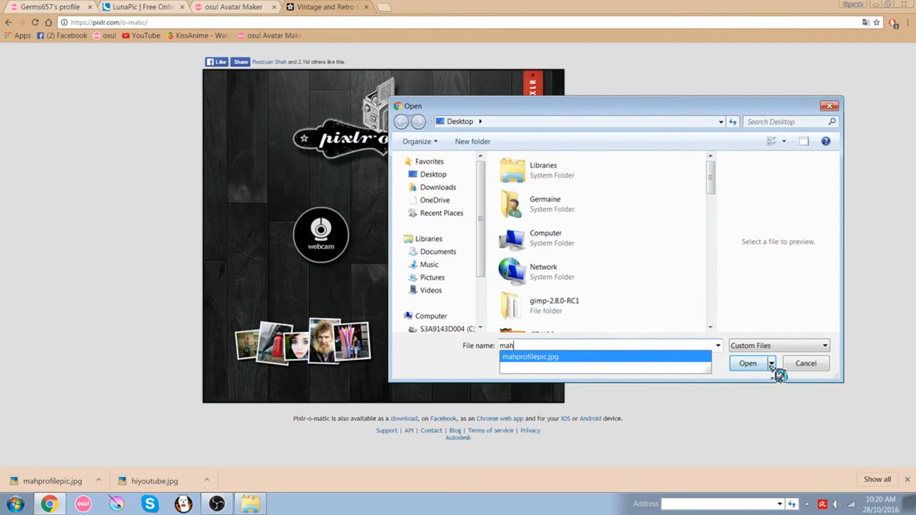
pyautogui.click(746, 364)
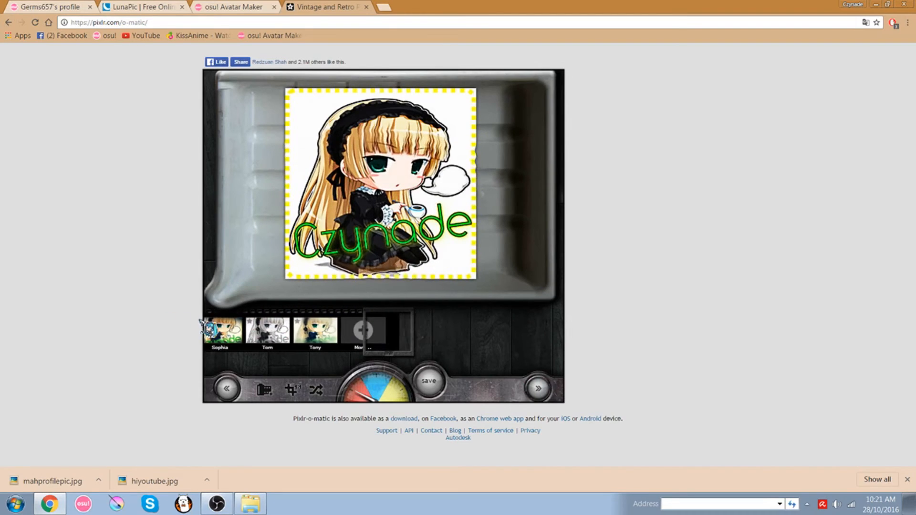
# Apply the Black frame around the avatar and move on to the save step.
pyautogui.click(371, 330)
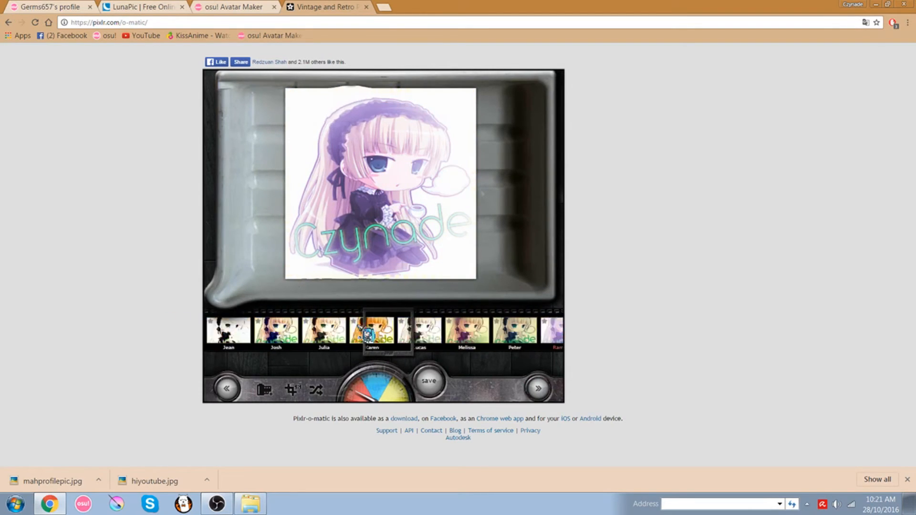
pyautogui.click(535, 389)
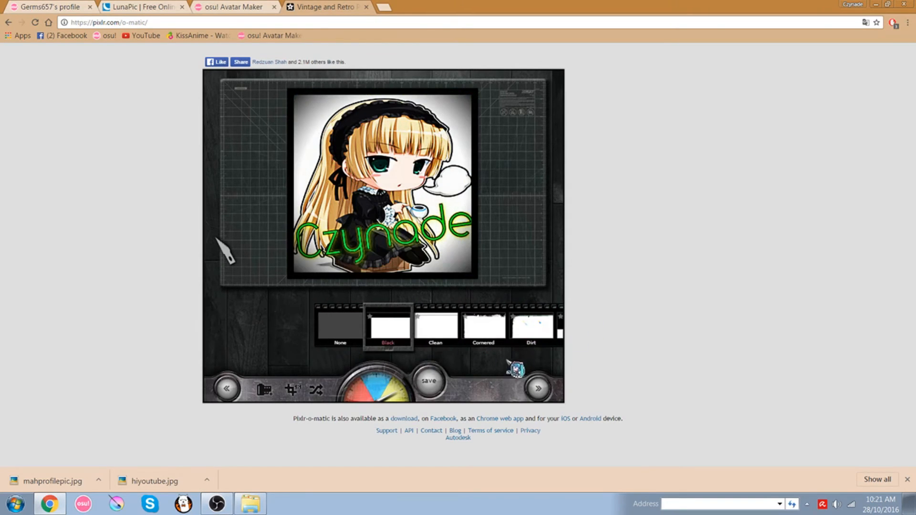
pyautogui.click(340, 325)
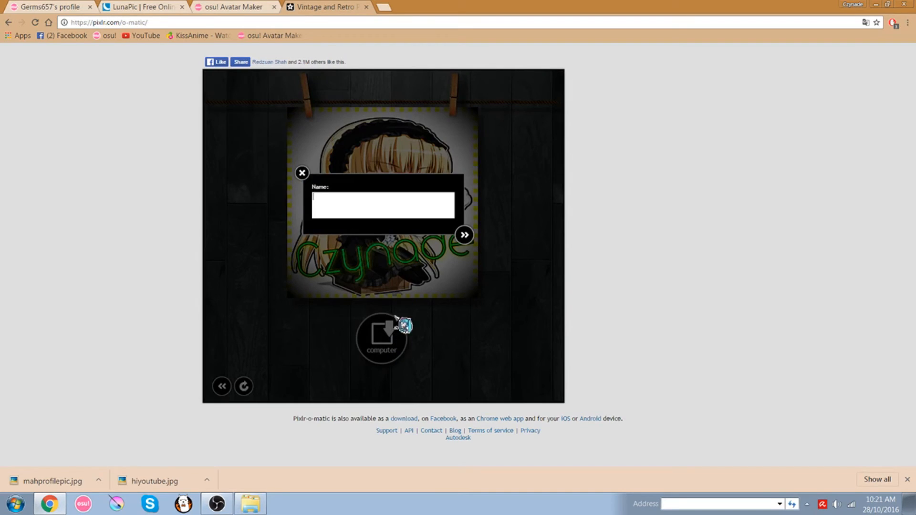
pyautogui.moveTo(386, 240)
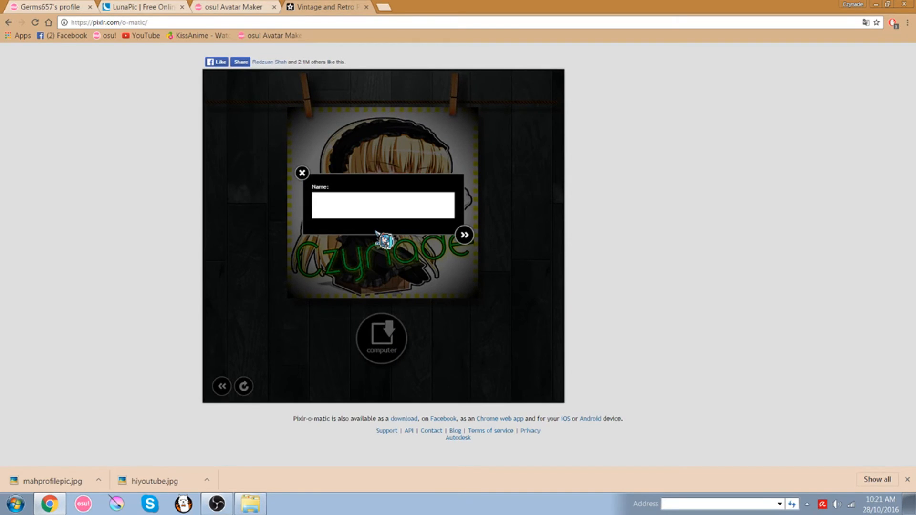
# Name the export 'lol', start saving to the computer, then cancel the Save As dialog.
pyautogui.write('lol')
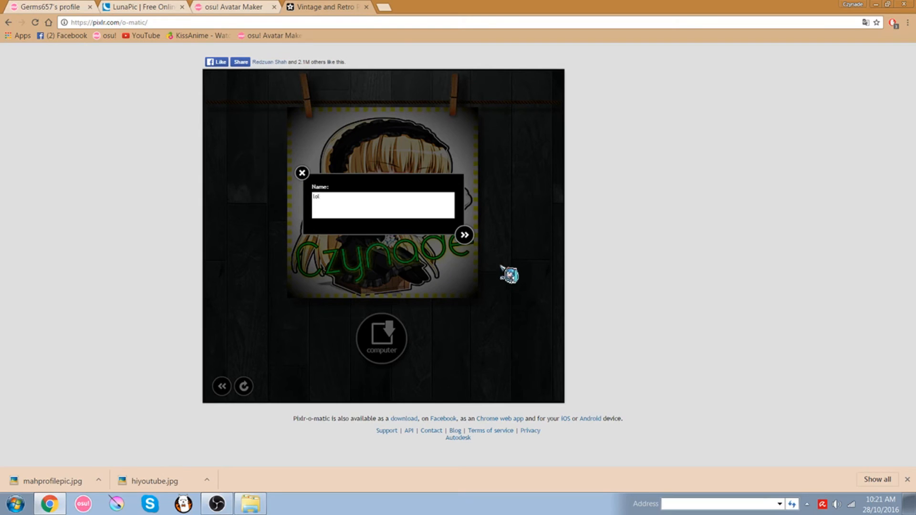
pyautogui.click(464, 235)
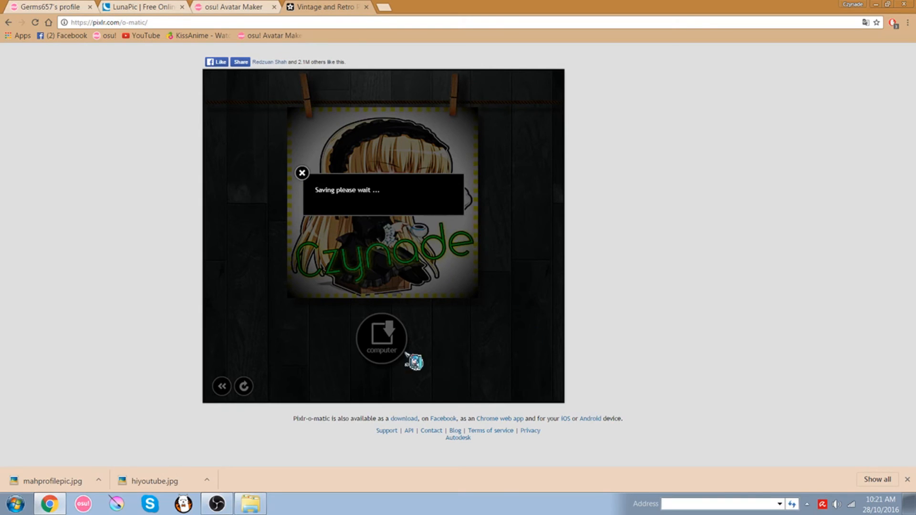
pyautogui.click(381, 338)
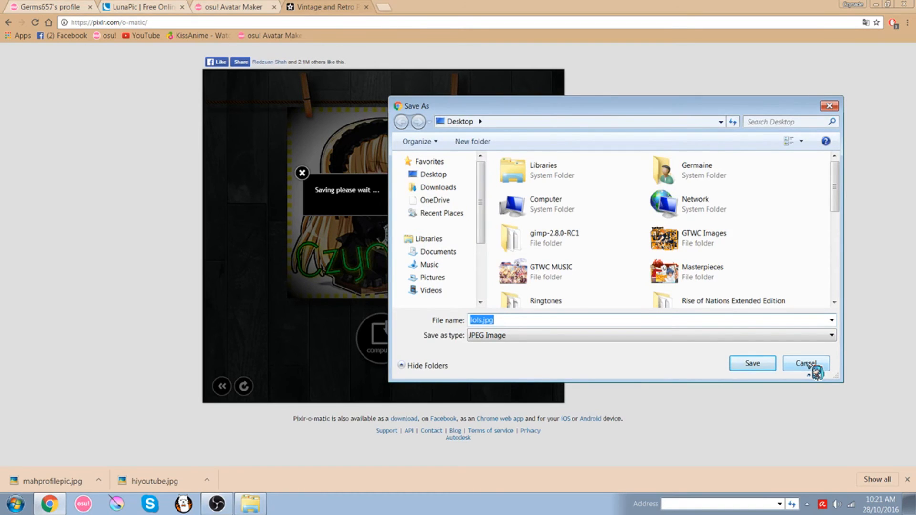
pyautogui.click(806, 363)
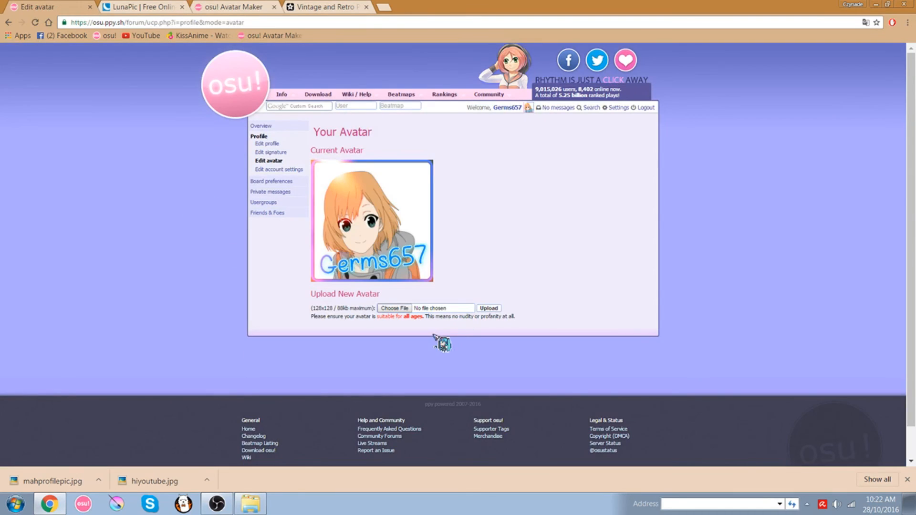
# Upload mahprofilepic.jpg as the new osu! profile avatar, replacing the Germs657 picture.
pyautogui.click(394, 308)
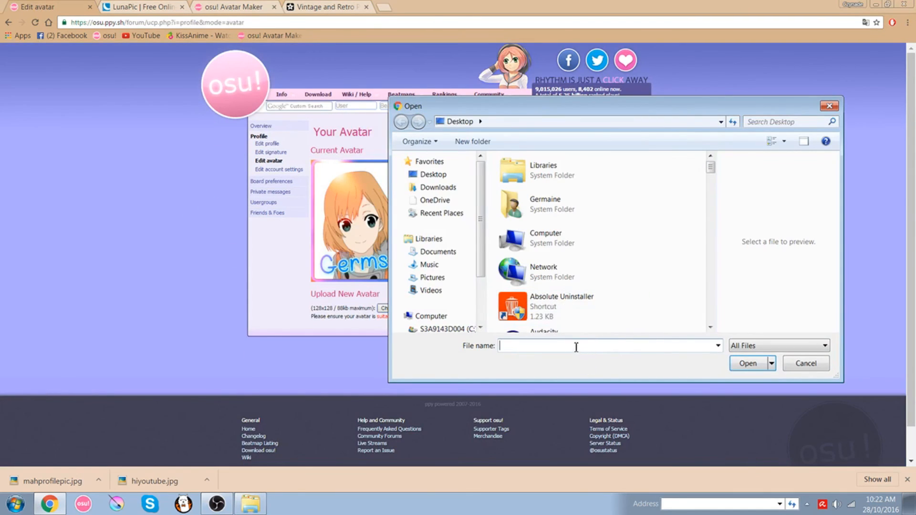
pyautogui.write('ma')
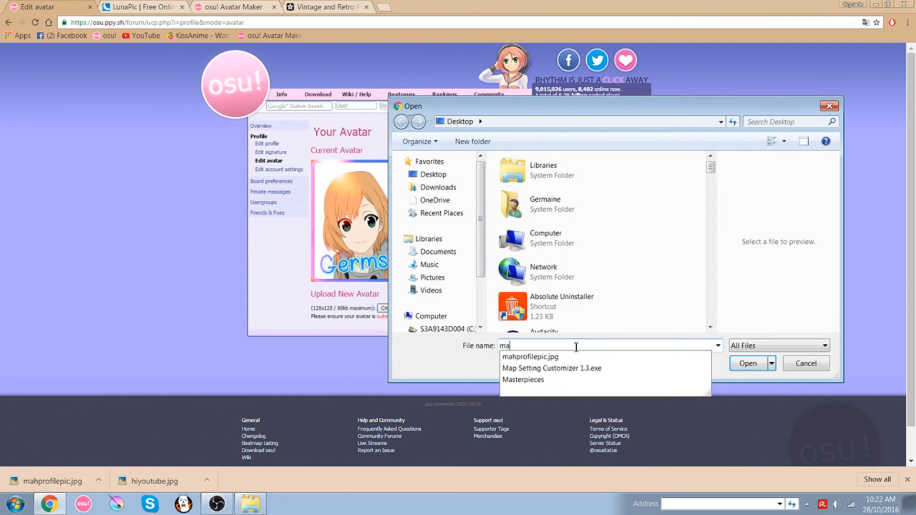
pyautogui.click(748, 362)
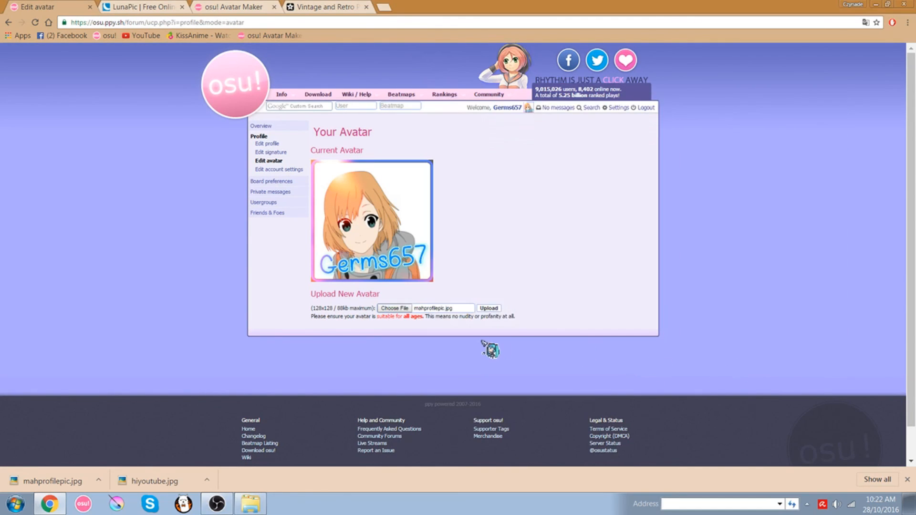
pyautogui.click(488, 308)
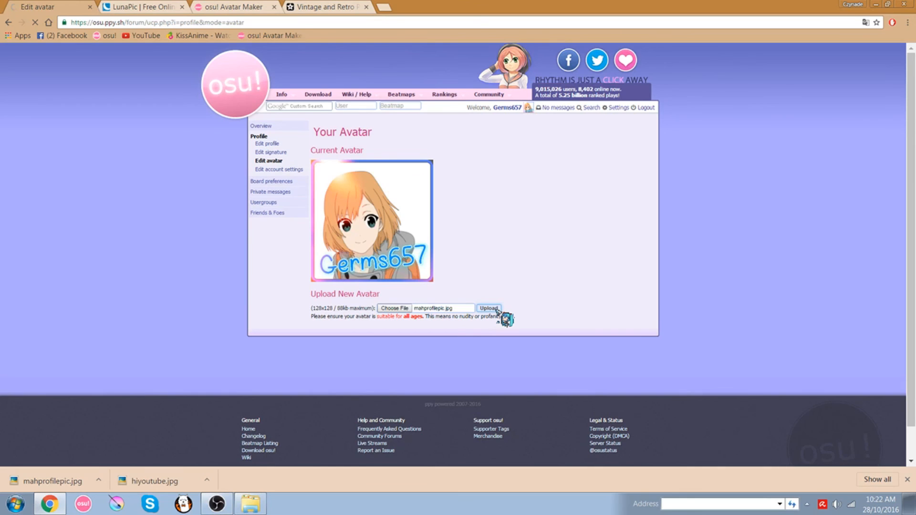
pyautogui.click(488, 308)
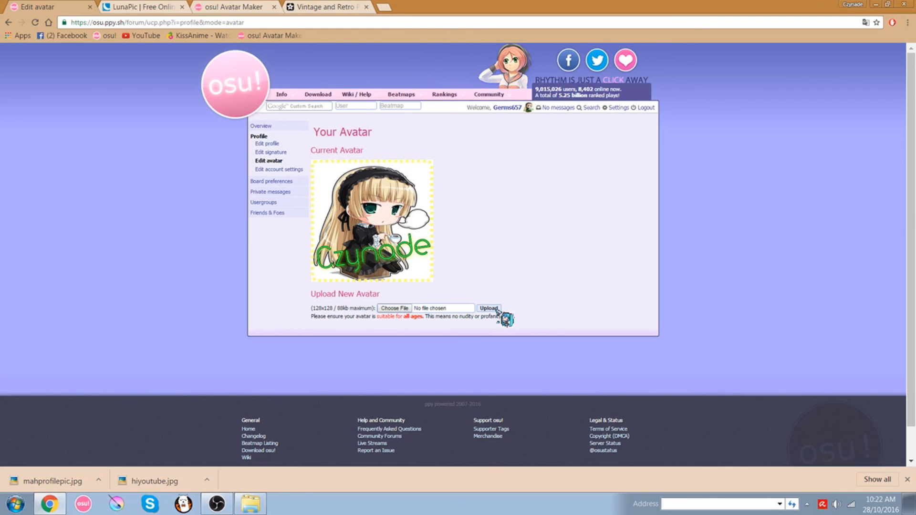
pyautogui.moveTo(304, 385)
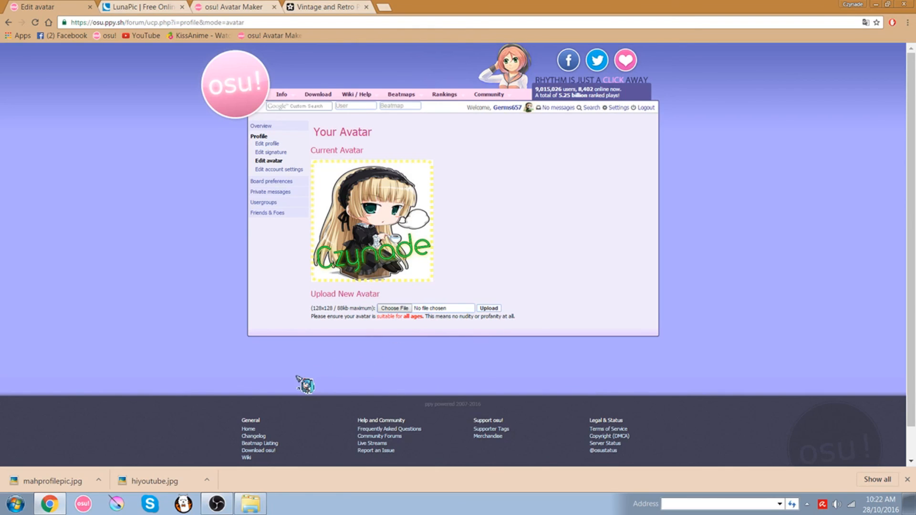